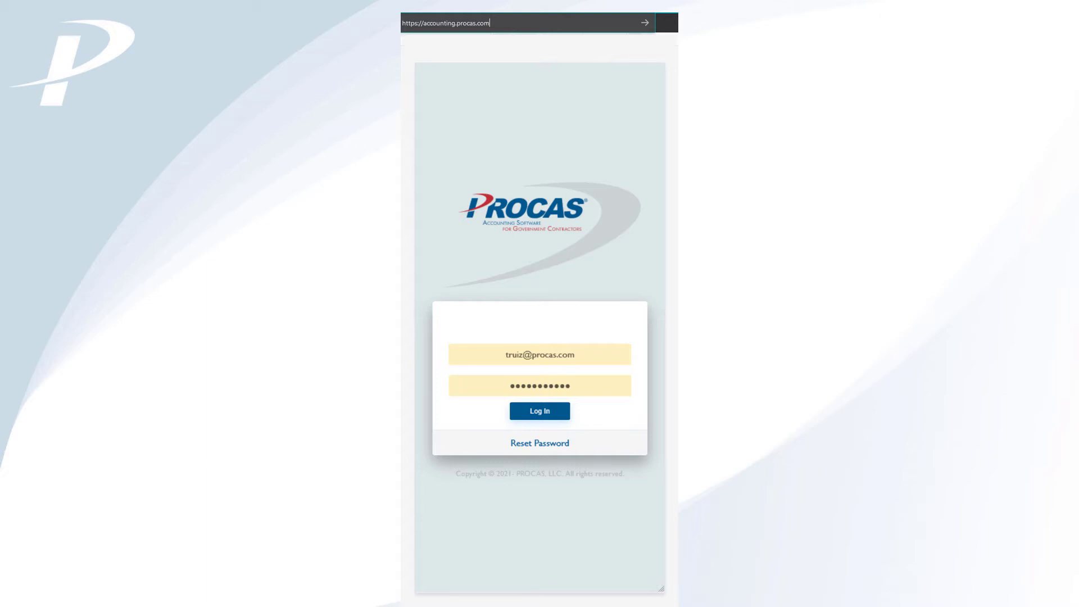
Sign in to PROCAS Timekeeping to reach the PPE May 15, 2021 timesheet.
{"action": "left_click", "coordinate": [539, 411]}
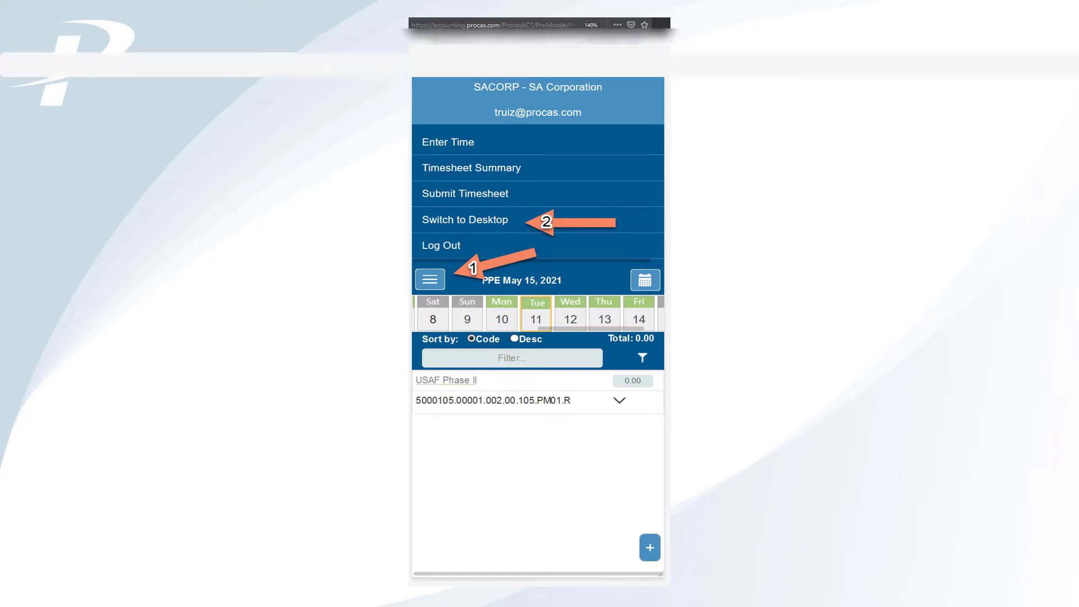
Dismiss the navigation menu to show the USAF Phase II timesheet entry screen.
{"action": "left_click", "coordinate": [429, 279]}
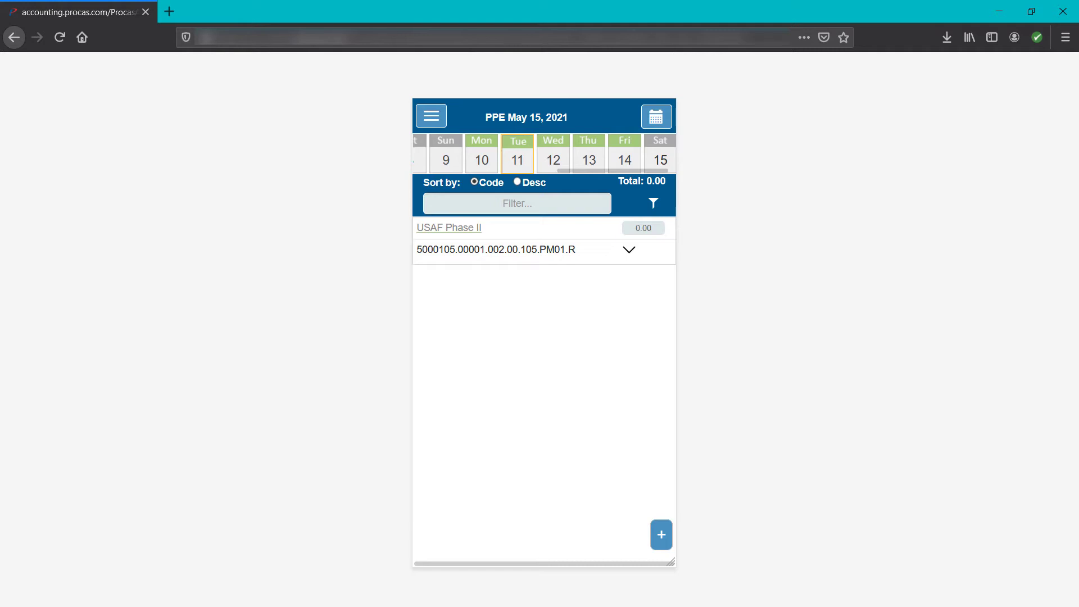
{"action": "left_click", "coordinate": [654, 116]}
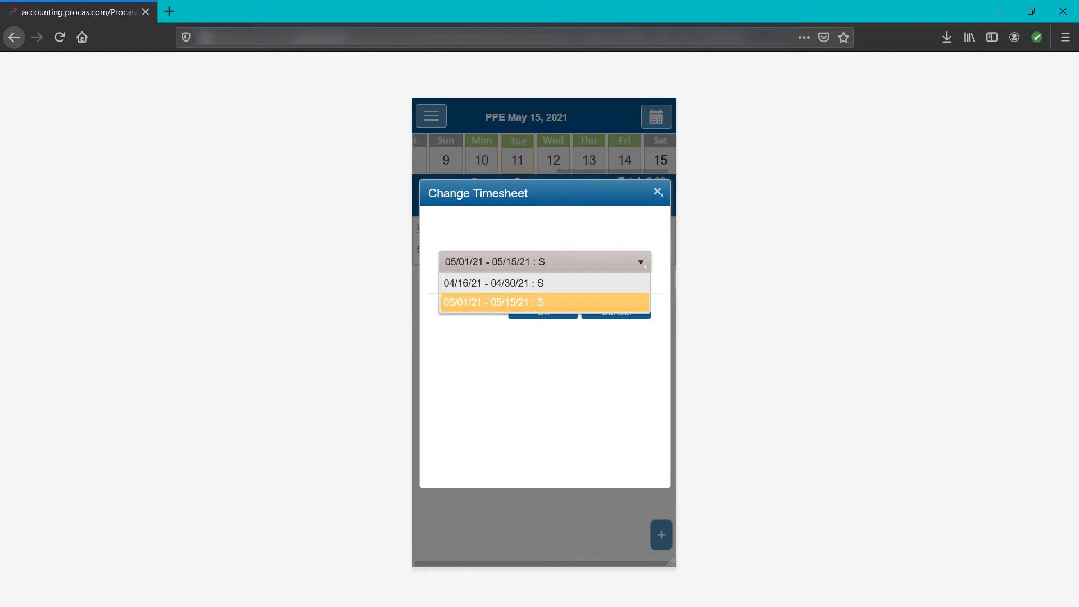
{"action": "left_click", "coordinate": [494, 302]}
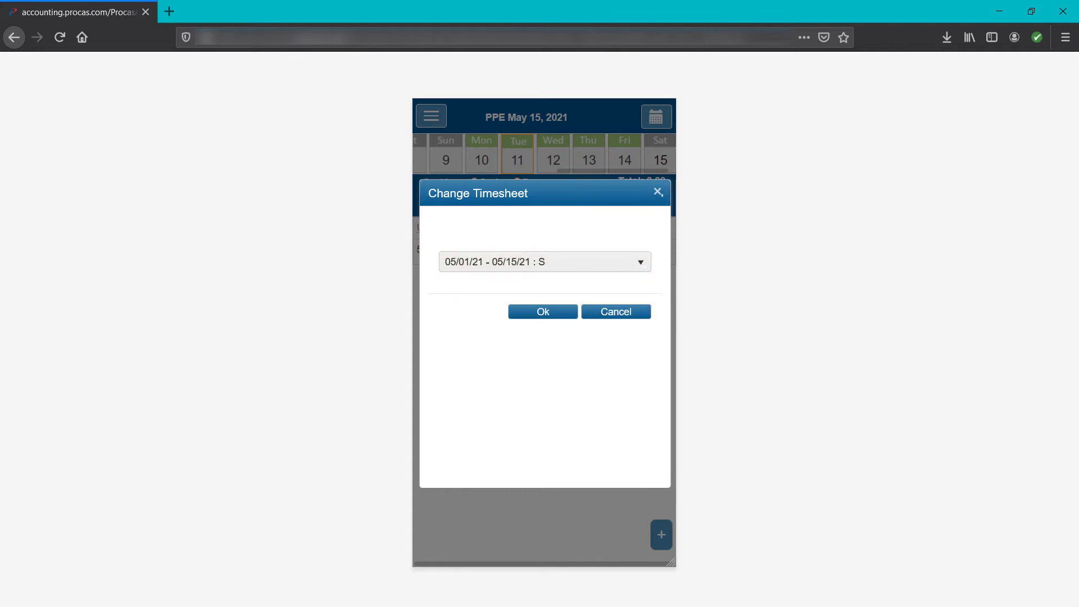
{"action": "left_click", "coordinate": [541, 311]}
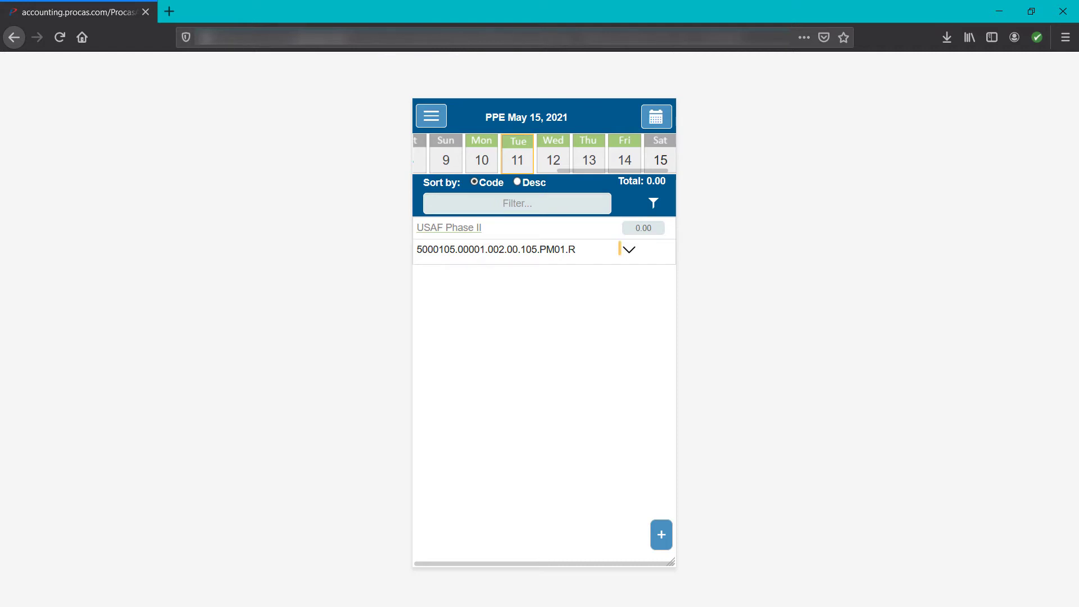
{"action": "left_click", "coordinate": [627, 249]}
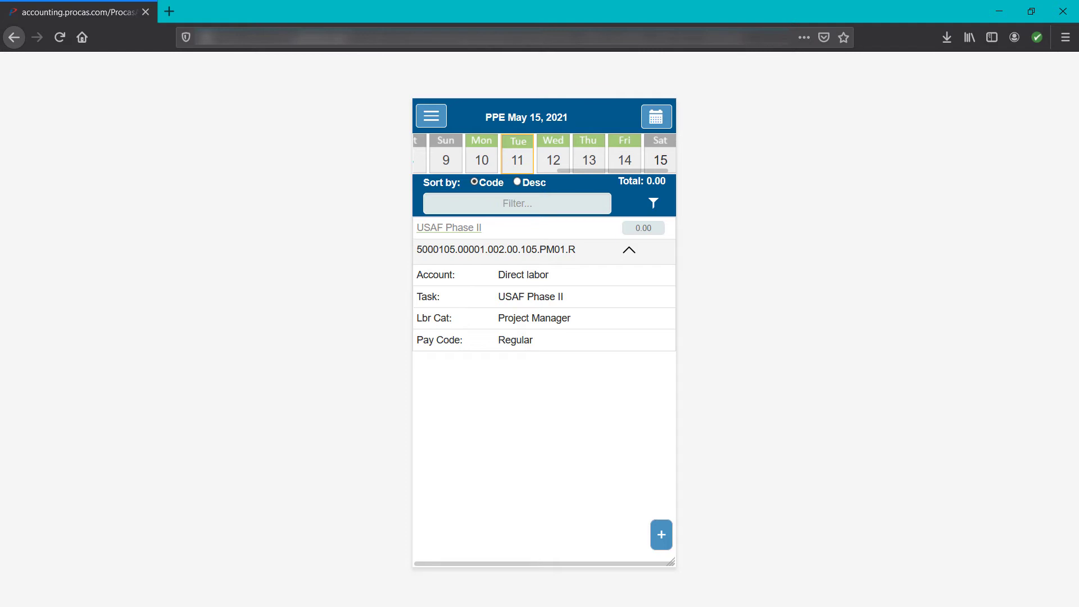
{"action": "left_click", "coordinate": [627, 249]}
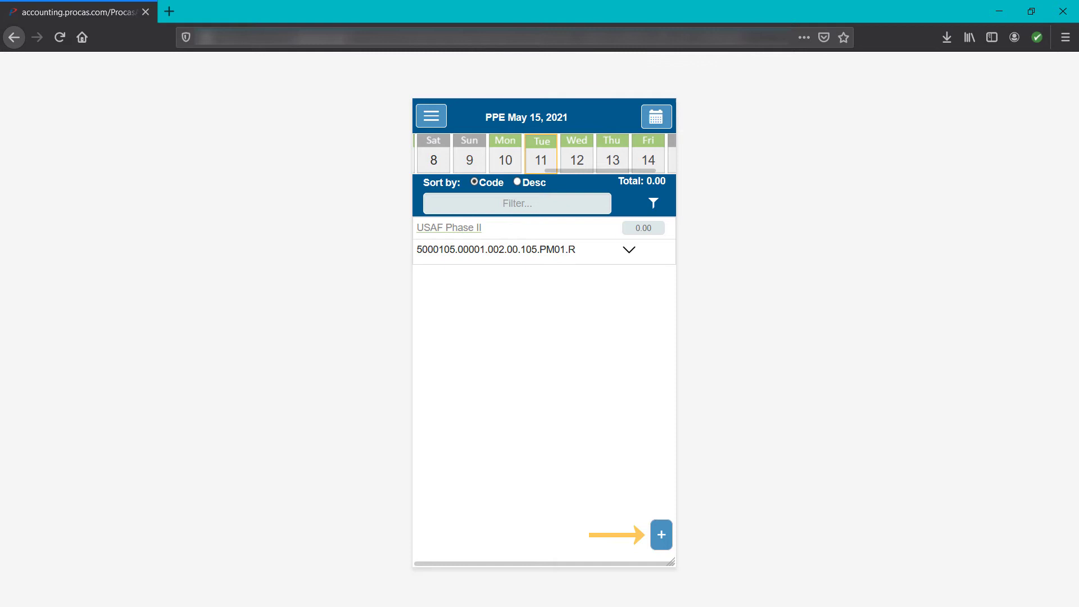
{"action": "left_click", "coordinate": [659, 535]}
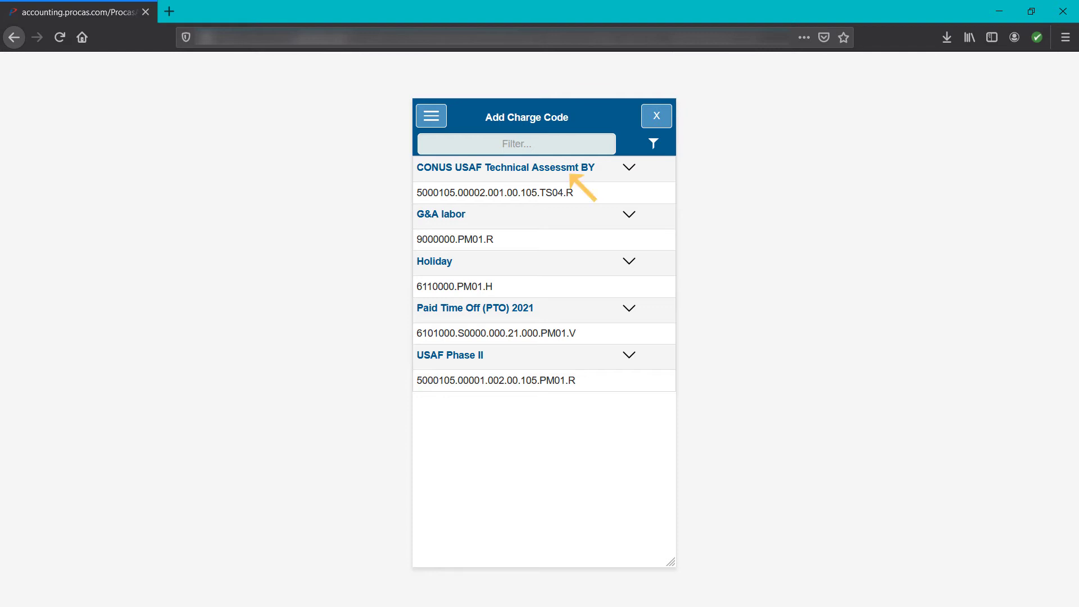
{"action": "left_click", "coordinate": [494, 192]}
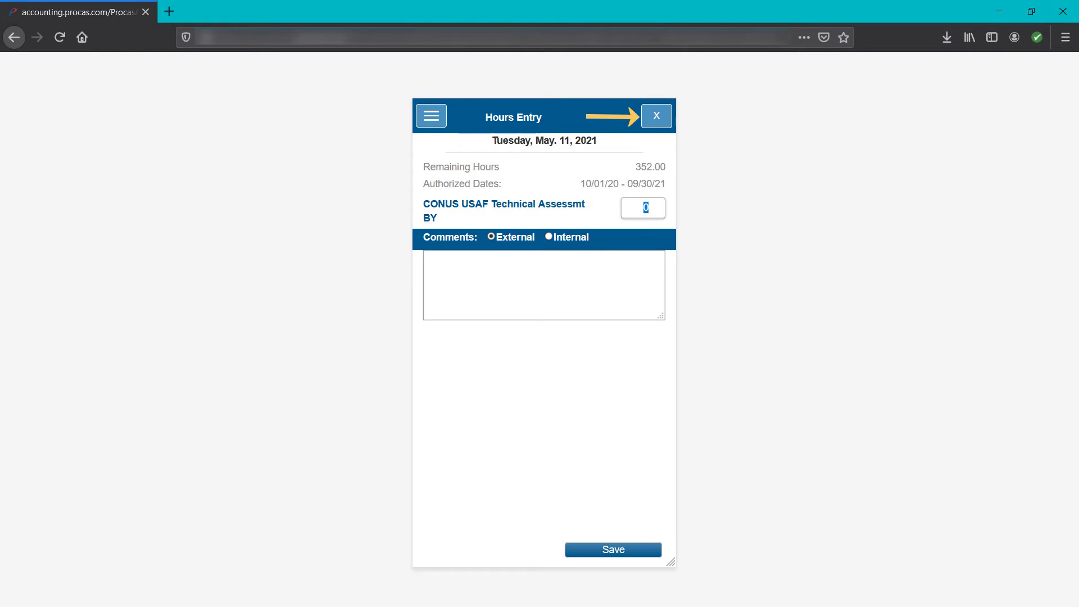
{"action": "left_click", "coordinate": [655, 116]}
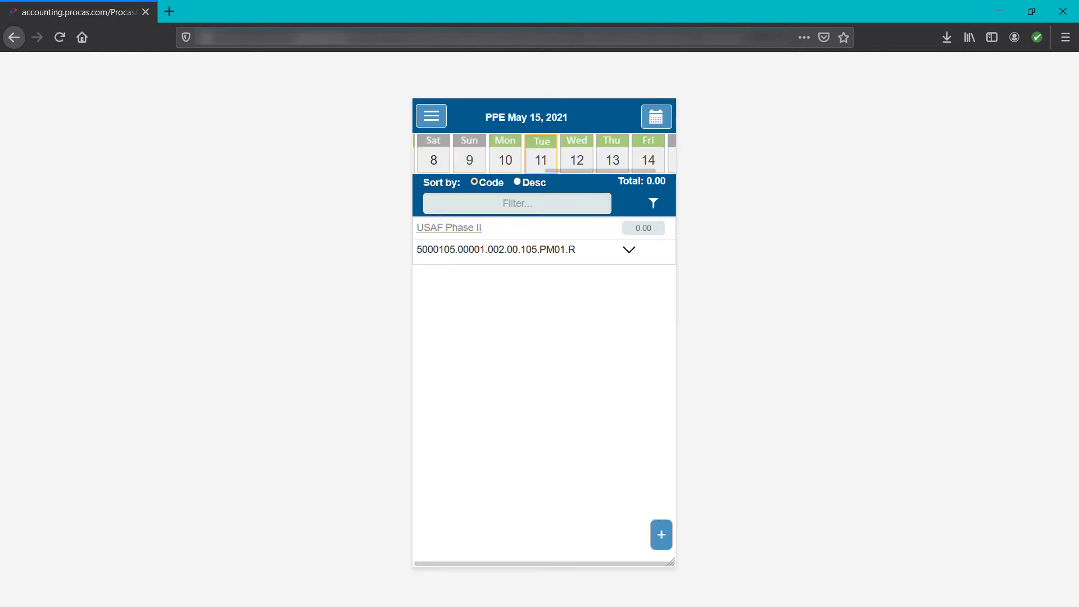
{"action": "left_click", "coordinate": [487, 182]}
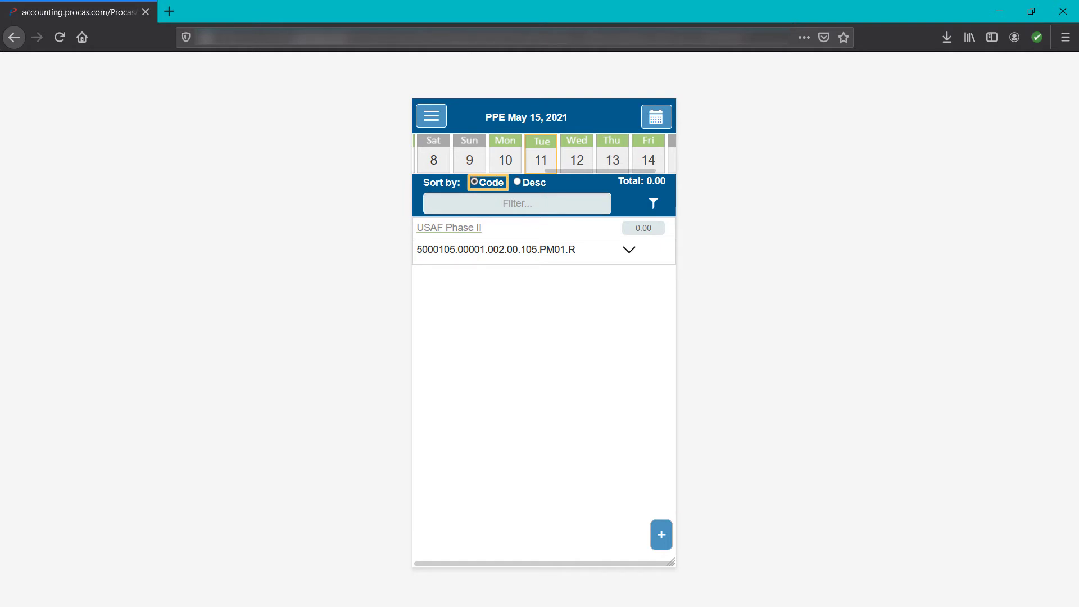
{"action": "left_click", "coordinate": [518, 182]}
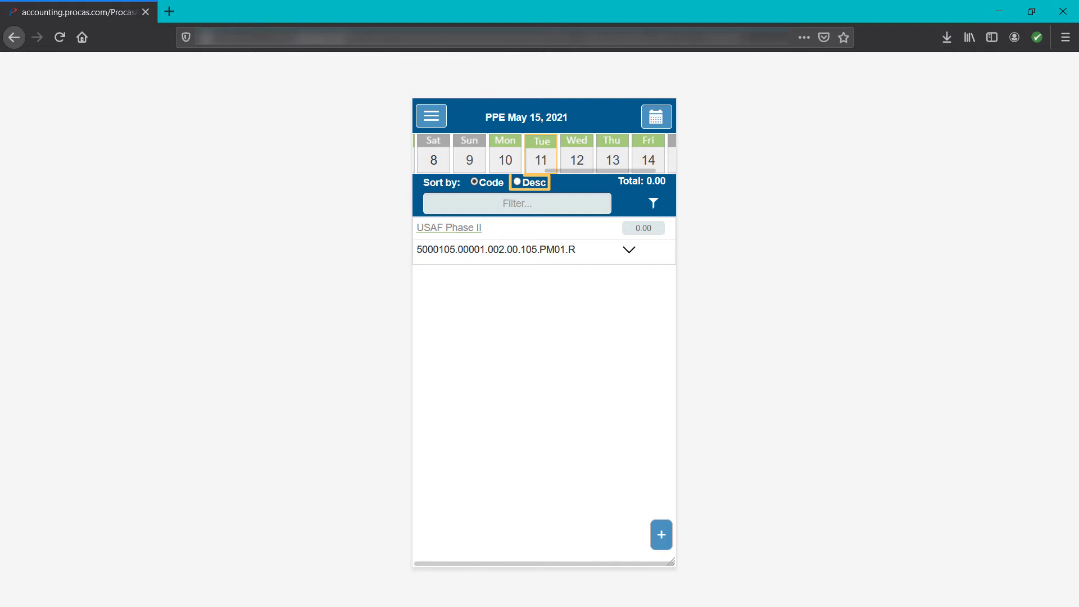
{"action": "left_click", "coordinate": [473, 182]}
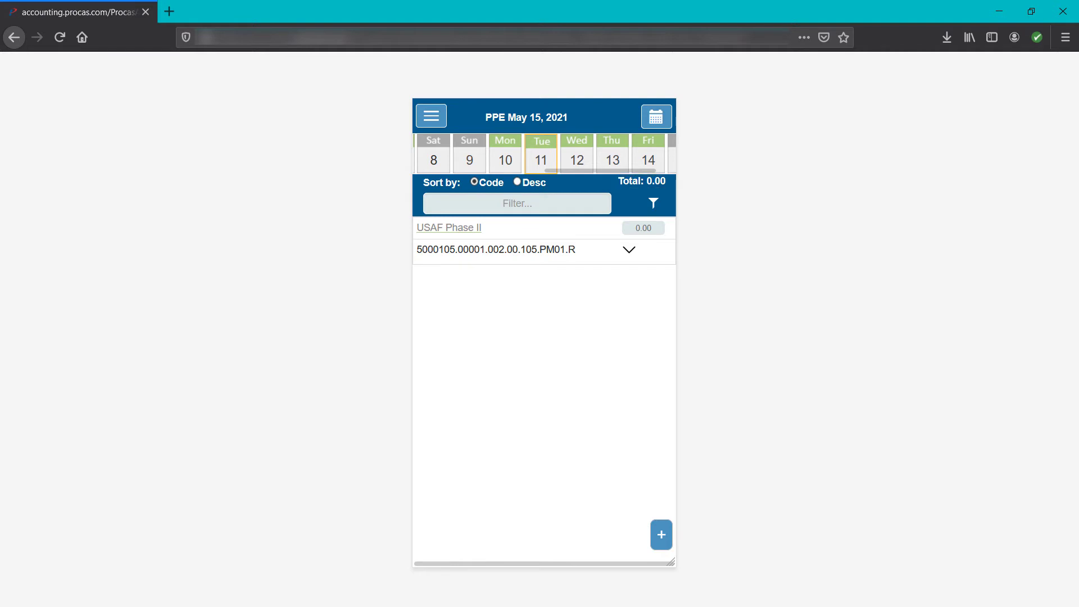
{"action": "left_click", "coordinate": [516, 204]}
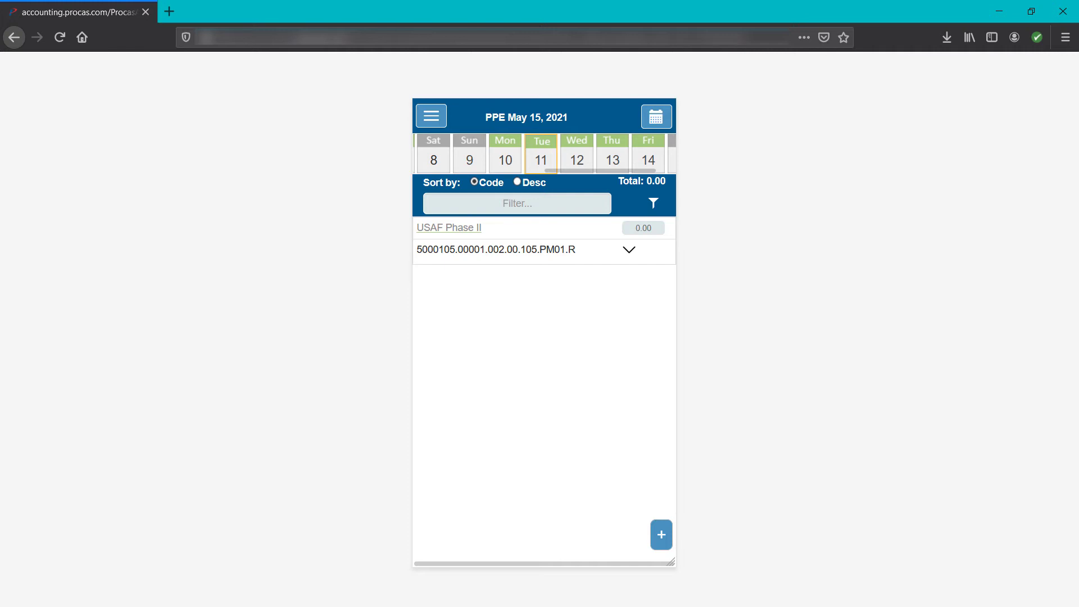
{"action": "left_click", "coordinate": [516, 203]}
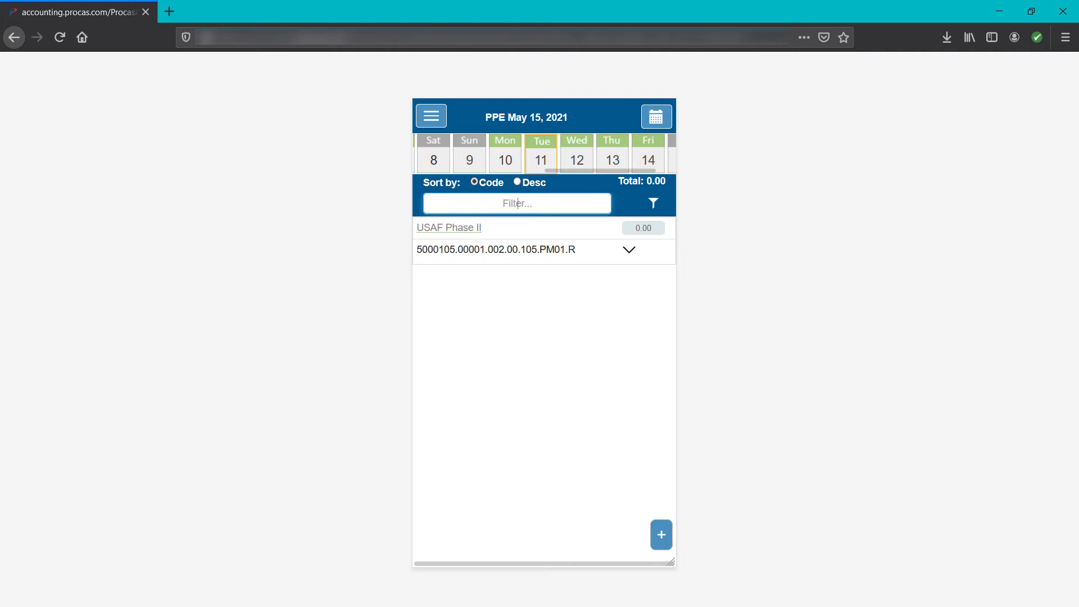
{"action": "left_click", "coordinate": [651, 203]}
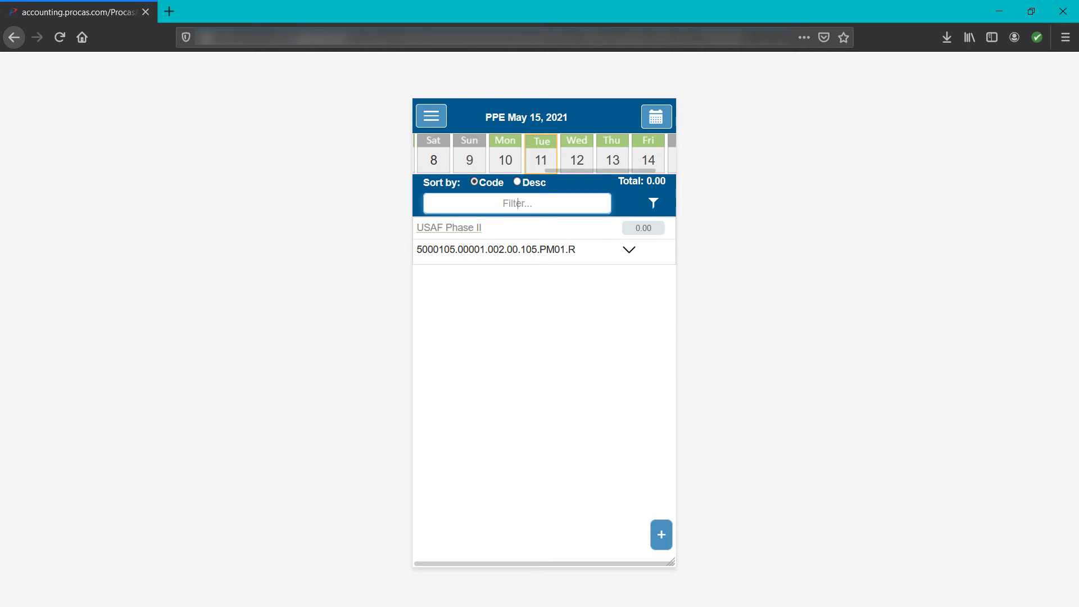
{"action": "left_click", "coordinate": [516, 204]}
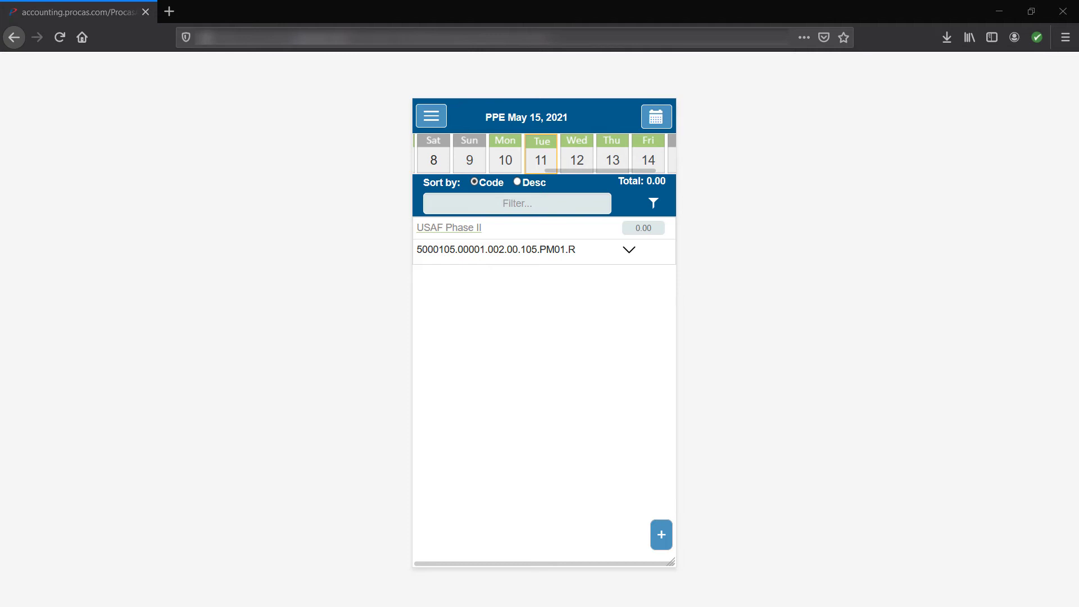
Enter 8 hours with an internal comment for USAF Phase II on Tuesday, May 11.
{"action": "left_click", "coordinate": [643, 228]}
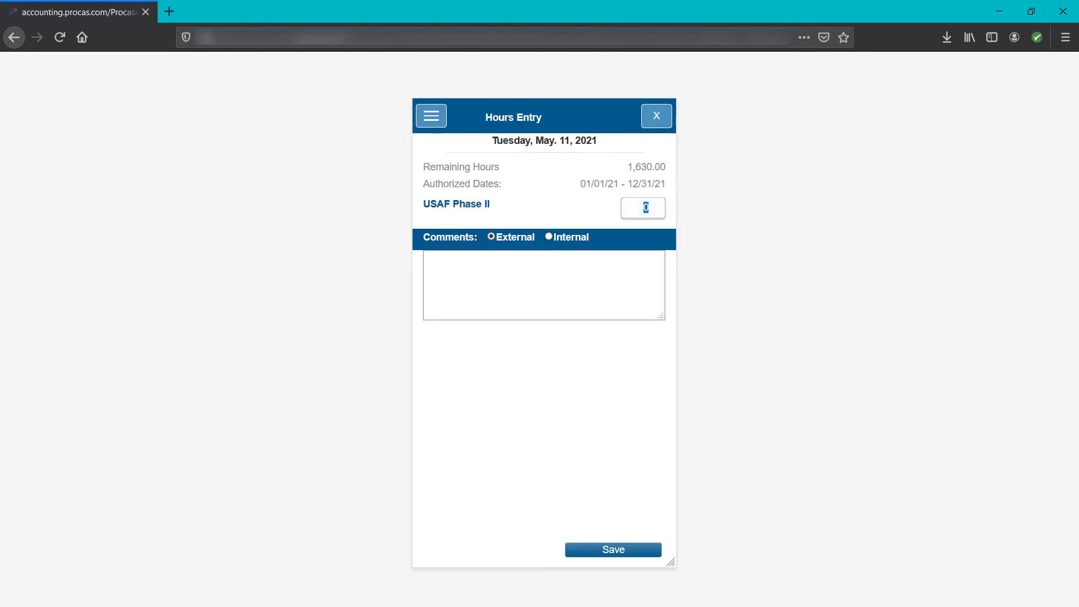
{"action": "left_click", "coordinate": [490, 237]}
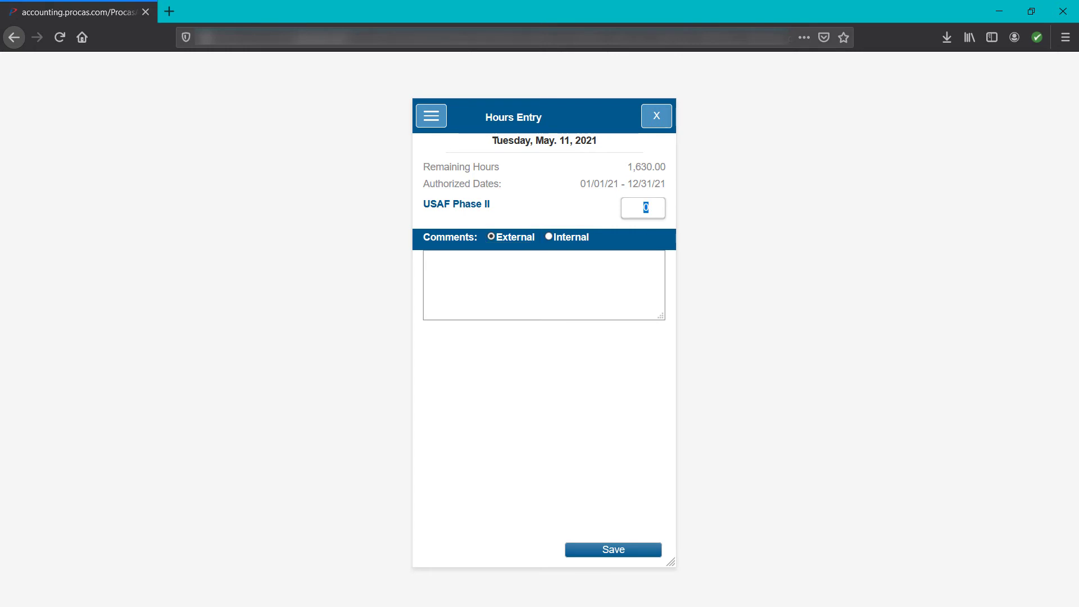
{"action": "left_click", "coordinate": [566, 237]}
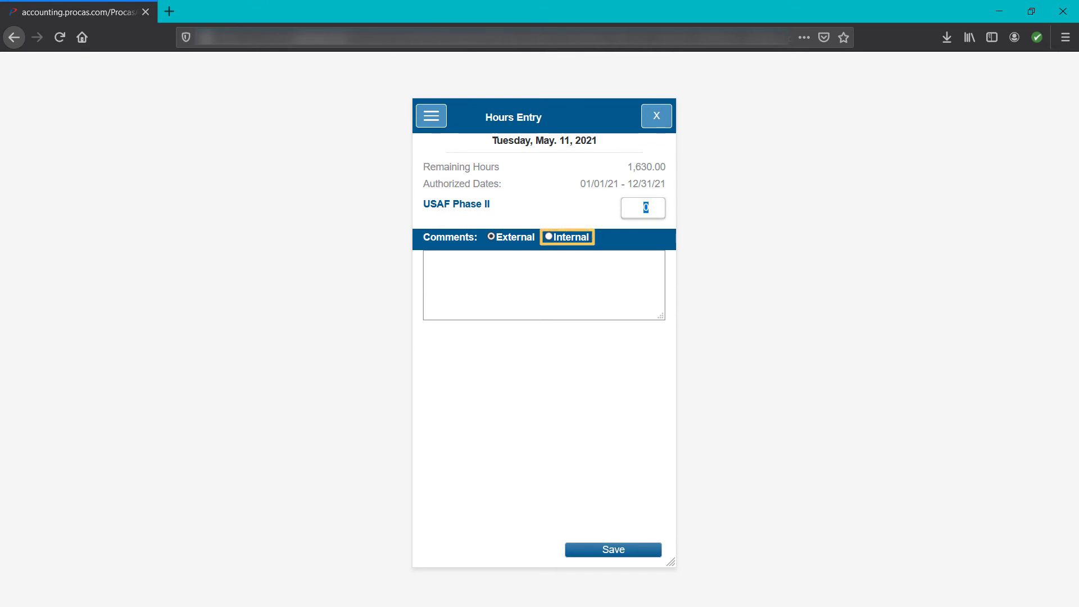
{"action": "left_click", "coordinate": [490, 237]}
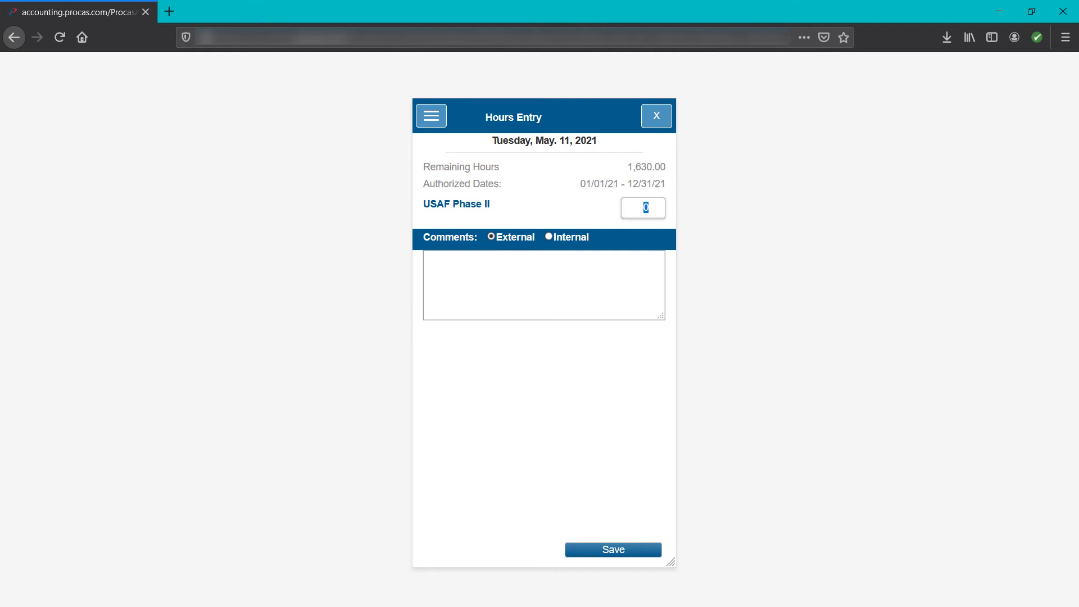
{"action": "type", "text": "8"}
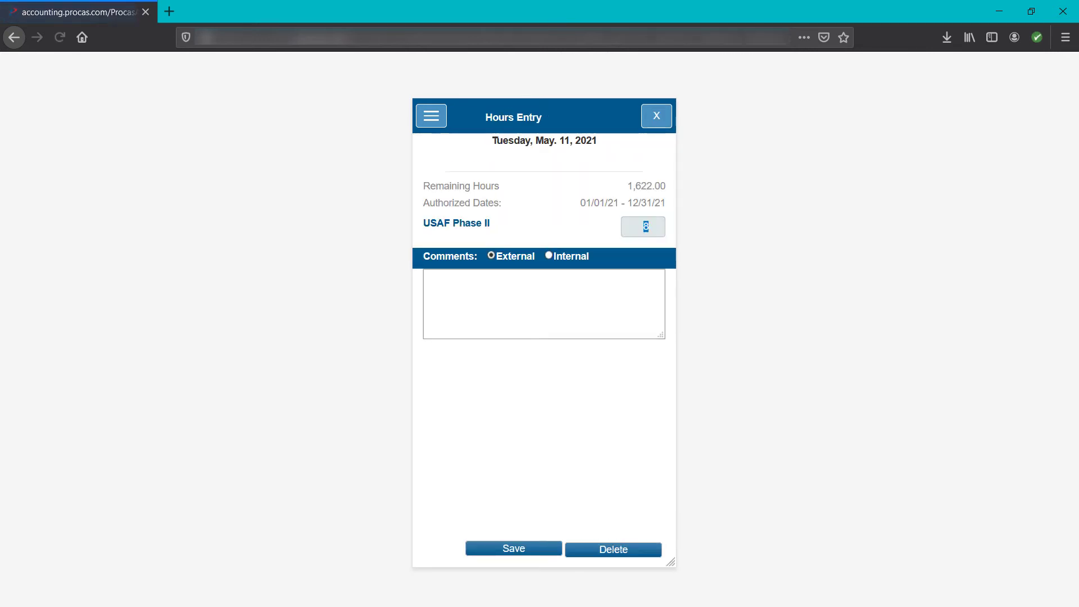
Change the saved May 11 USAF Phase II hours to 5 and save, prompting an edit reason.
{"action": "left_click", "coordinate": [642, 226]}
{"action": "type", "text": "5"}
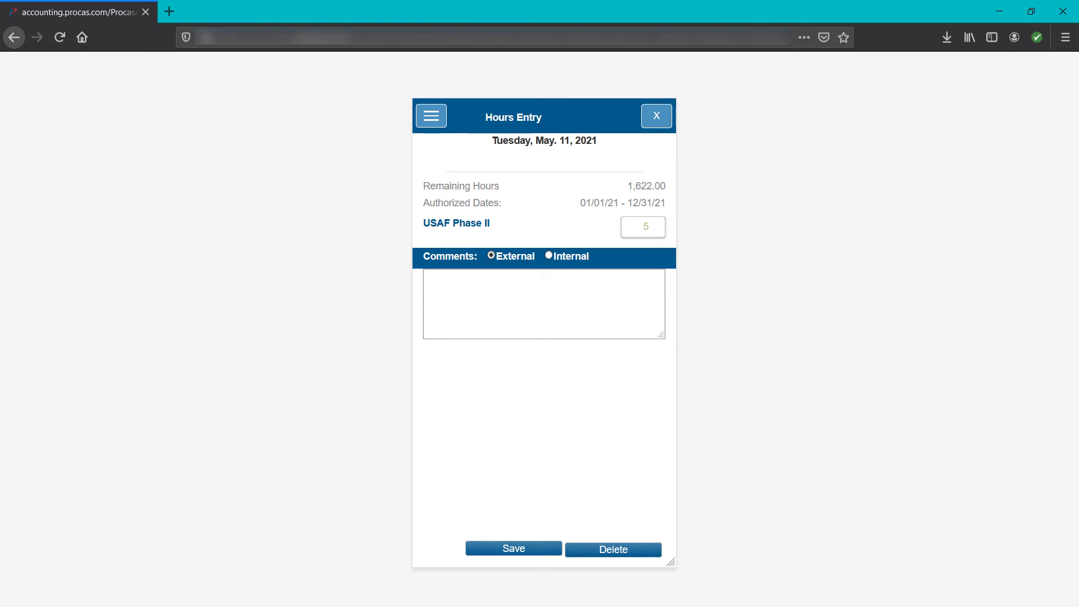
{"action": "left_click", "coordinate": [642, 227]}
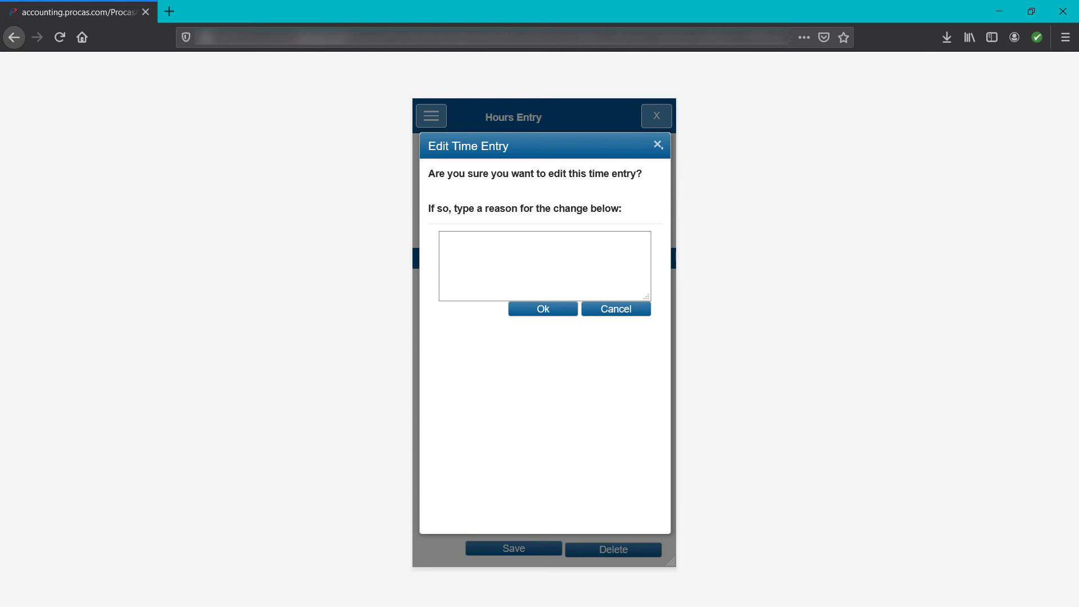
Confirm the 5.00-hour edit and leave Hours Entry for the day list.
{"action": "left_click", "coordinate": [544, 265]}
{"action": "type", "text": "Example"}
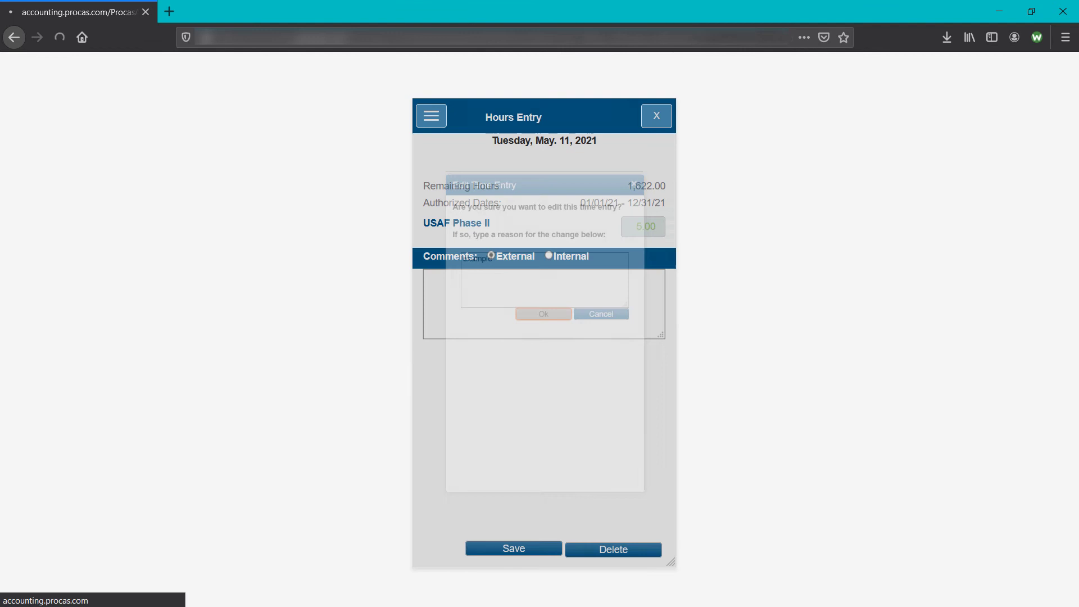
{"action": "left_click", "coordinate": [598, 314]}
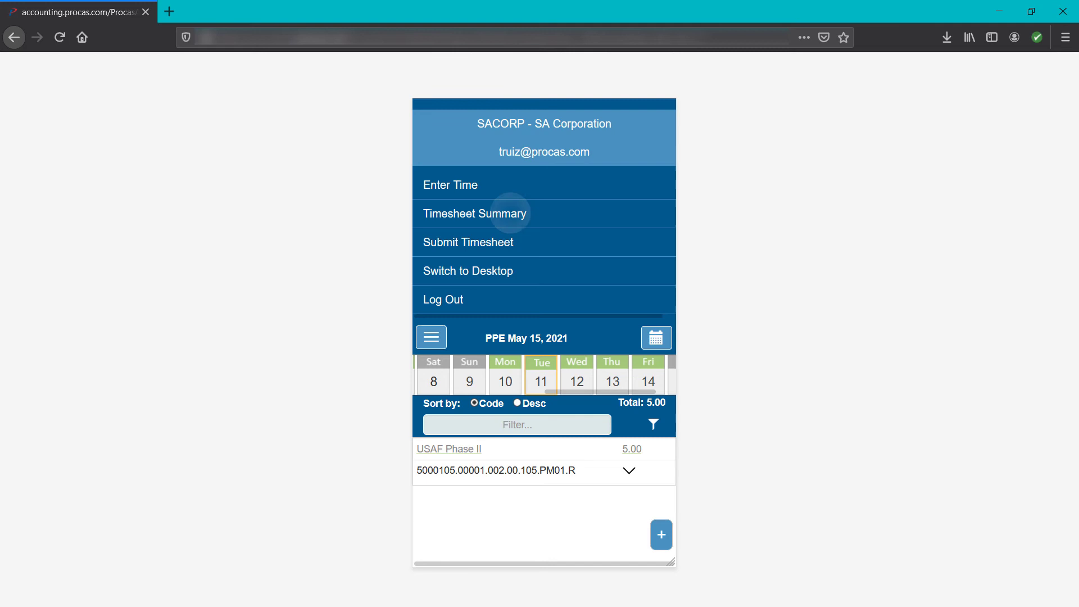
View the 55.00-hour timesheet summary by charge code and expand CONUS USAF Technical Assessmt.
{"action": "left_click", "coordinate": [474, 214]}
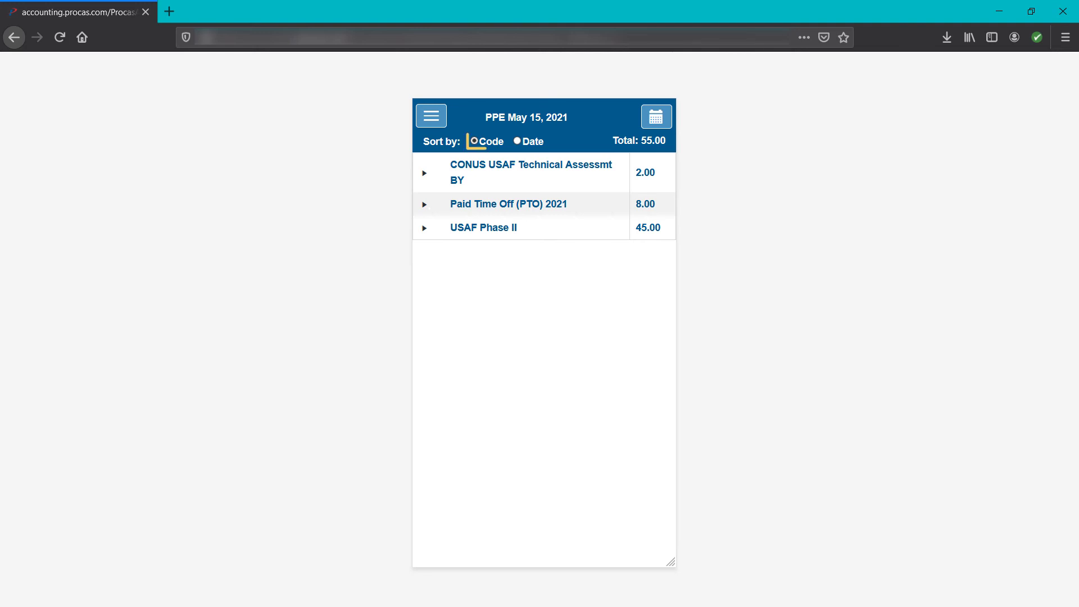
{"action": "left_click", "coordinate": [485, 142]}
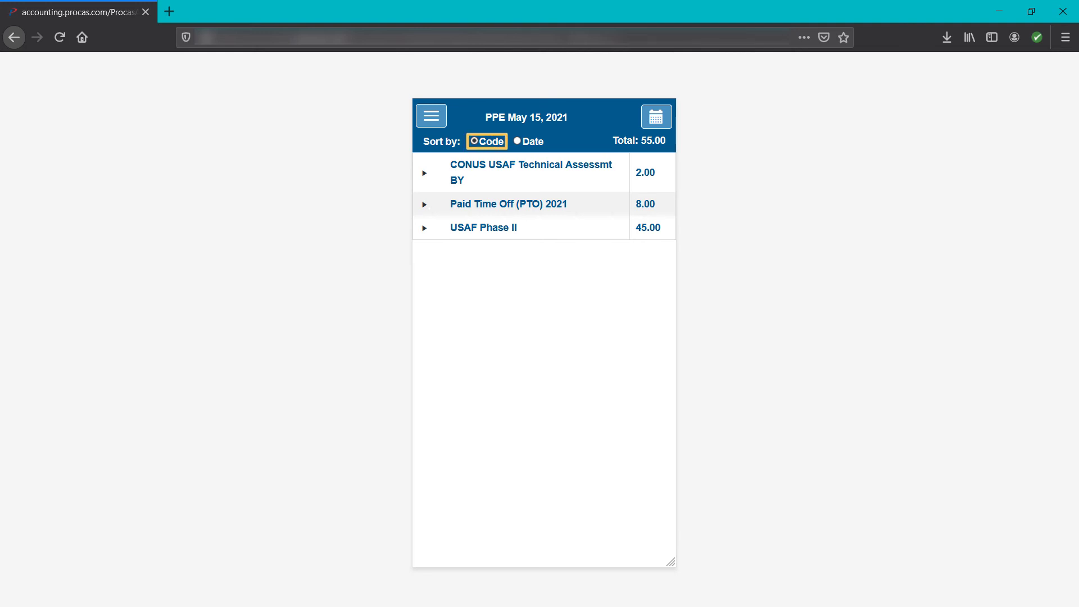
{"action": "left_click", "coordinate": [425, 173]}
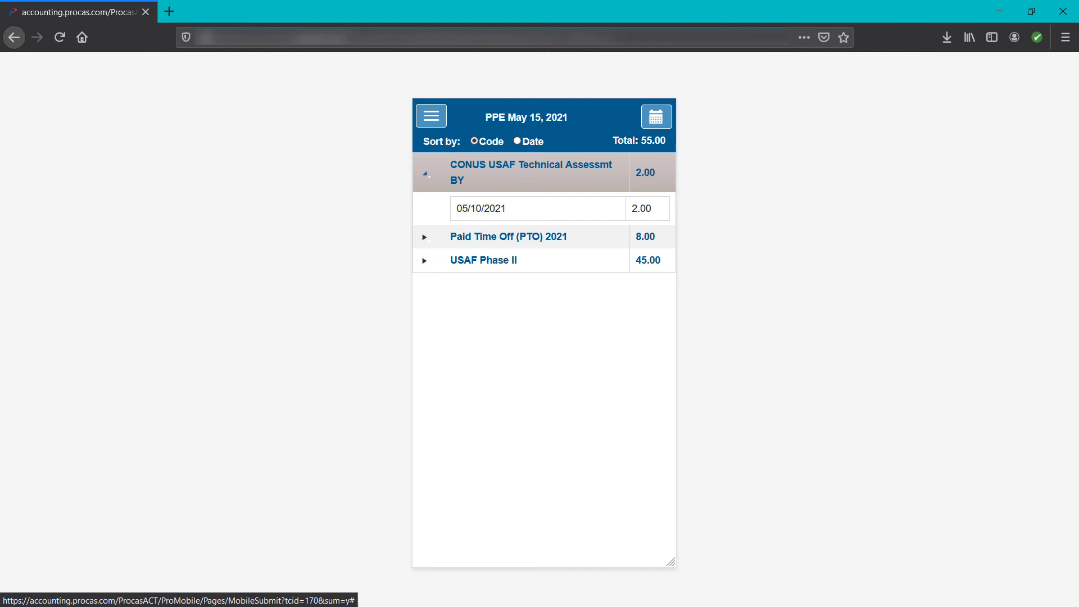
List the summary by date and bring up the timesheet-period chooser.
{"action": "left_click", "coordinate": [516, 141]}
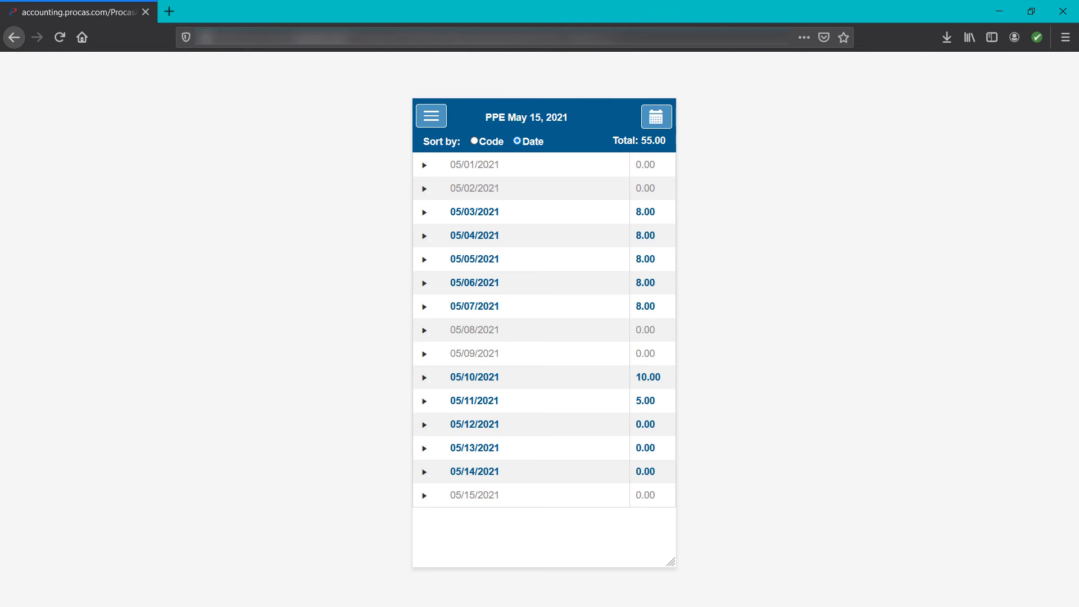
{"action": "left_click", "coordinate": [654, 115]}
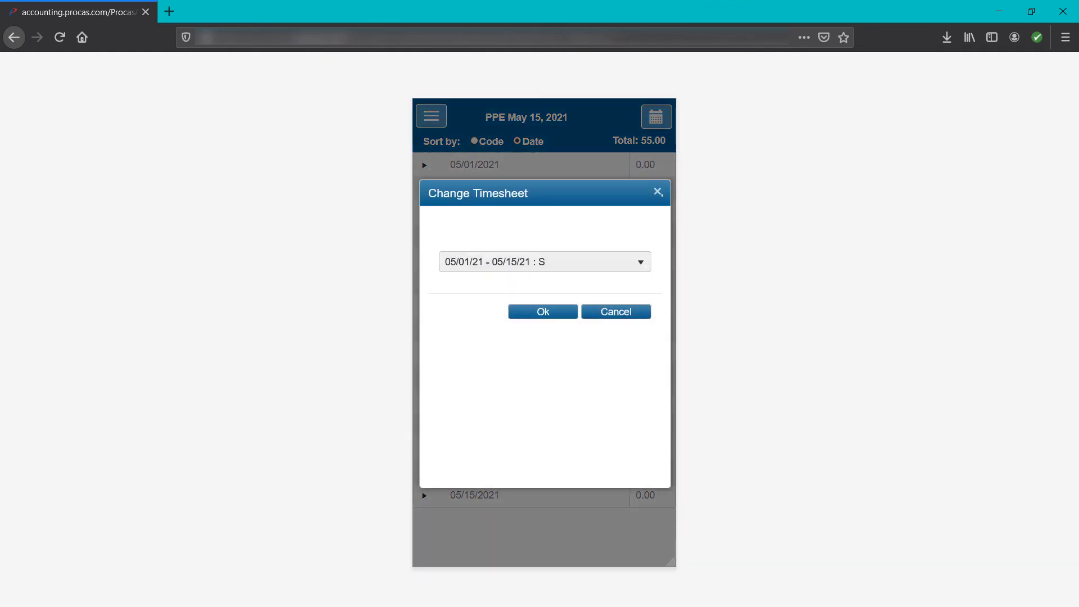
Cancel the Change Timesheet dialog and show the navigation menu.
{"action": "left_click", "coordinate": [541, 311]}
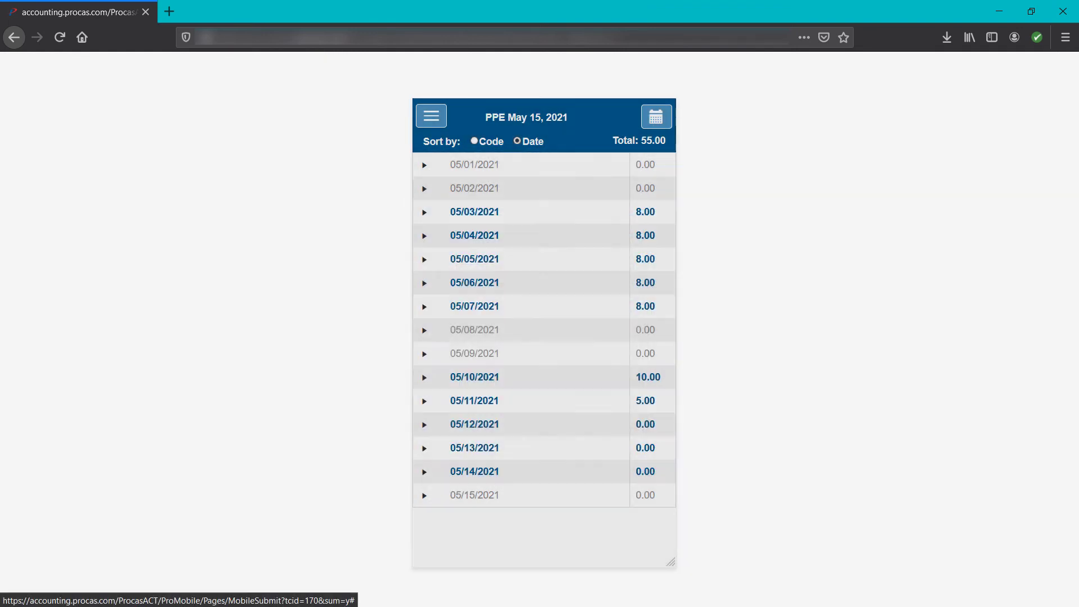
{"action": "left_click", "coordinate": [430, 116]}
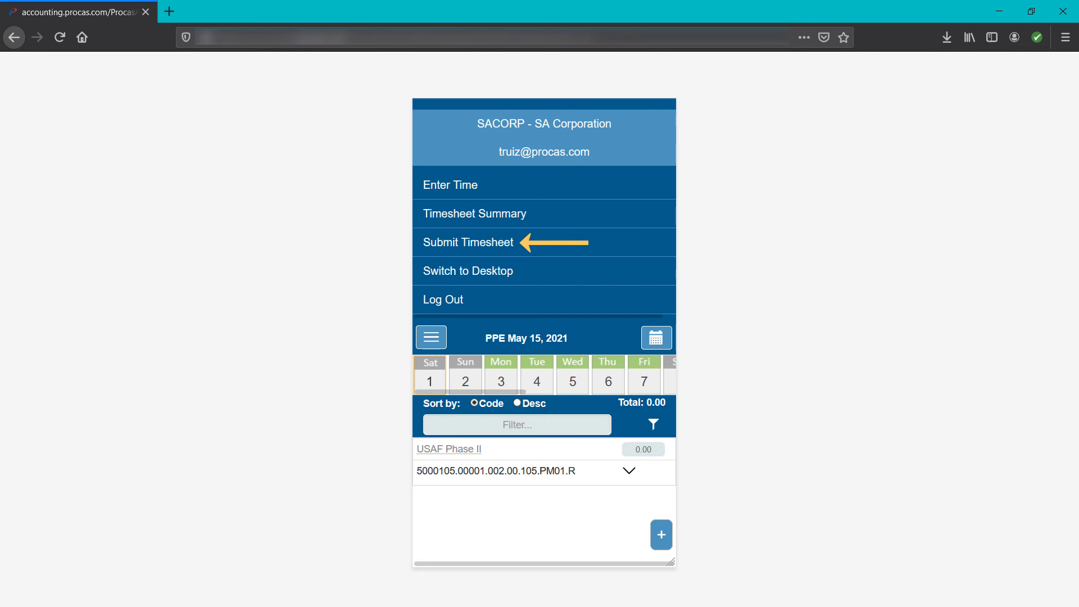
Go to Submit Timesheet and send the 55.00-hour PPE May 15 timesheet for certification.
{"action": "left_click", "coordinate": [469, 242]}
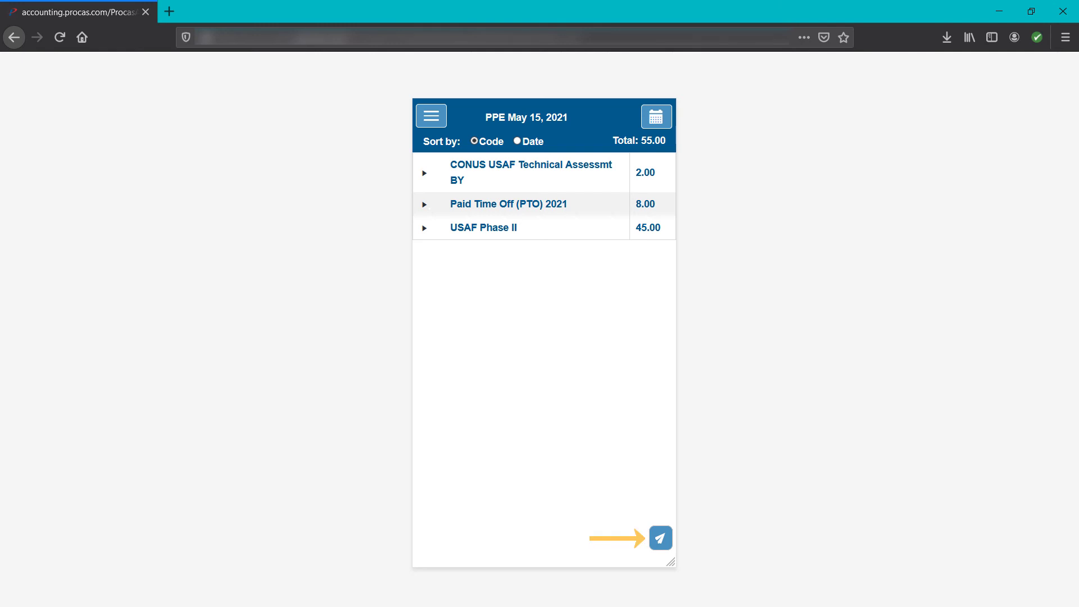
{"action": "left_click", "coordinate": [660, 538]}
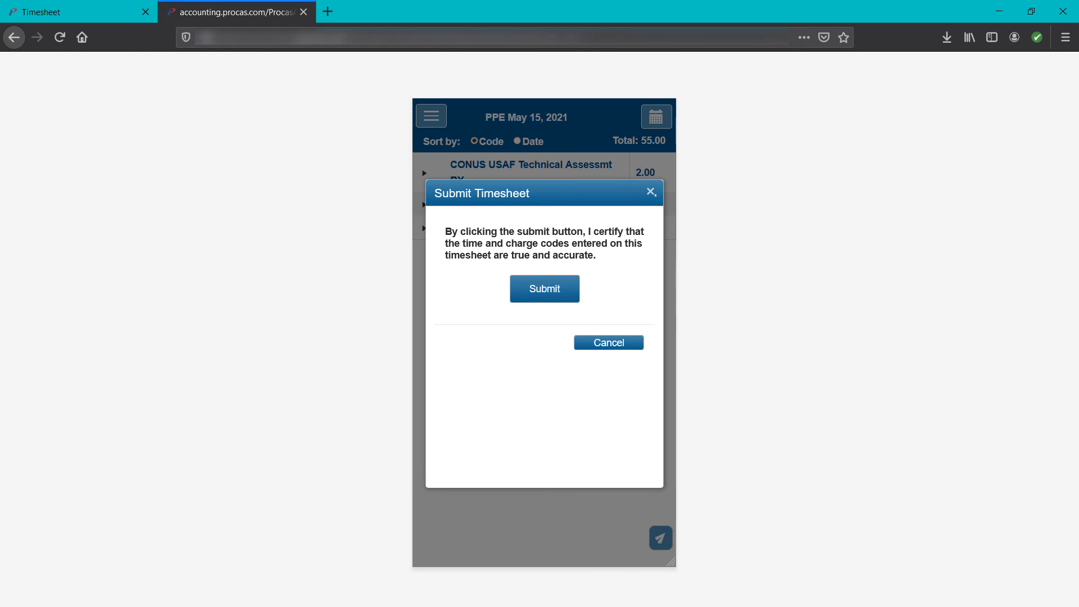
Certify and submit the timesheet for approval, then show the navigation menu.
{"action": "left_click", "coordinate": [608, 343]}
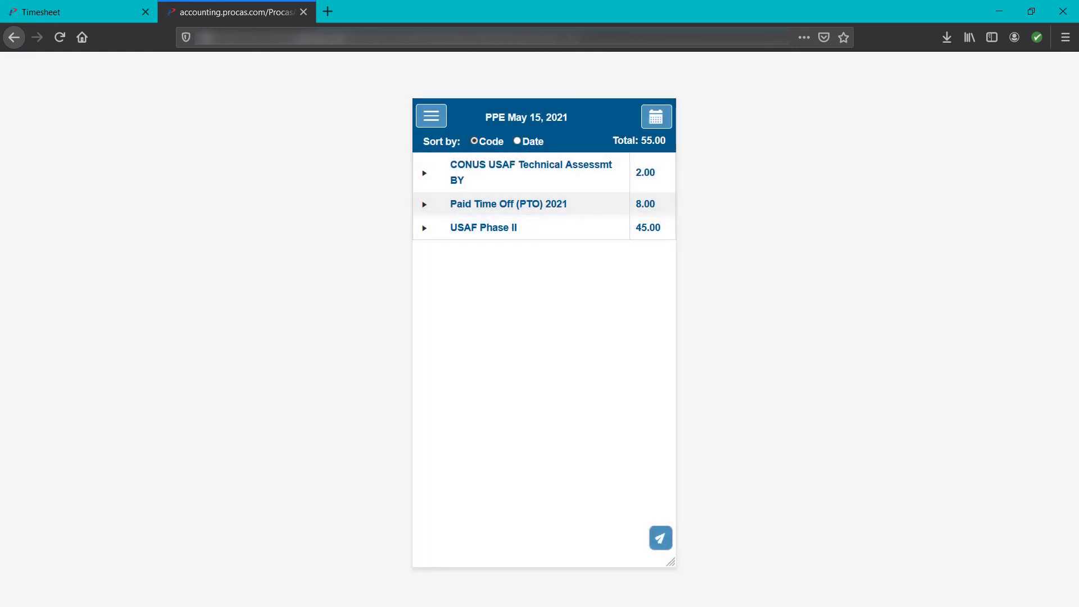
{"action": "left_click", "coordinate": [430, 115]}
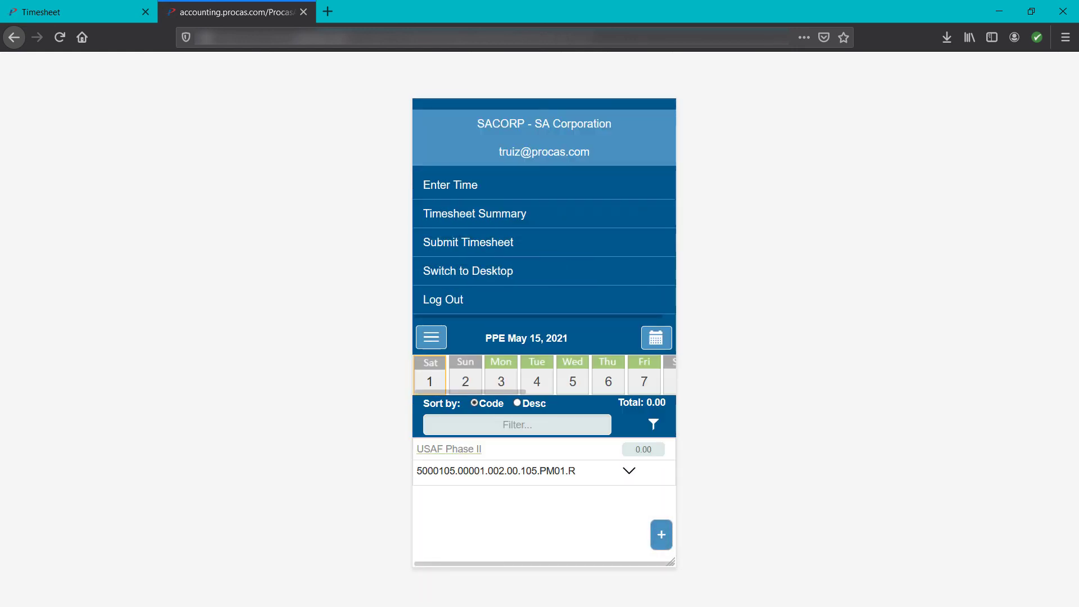